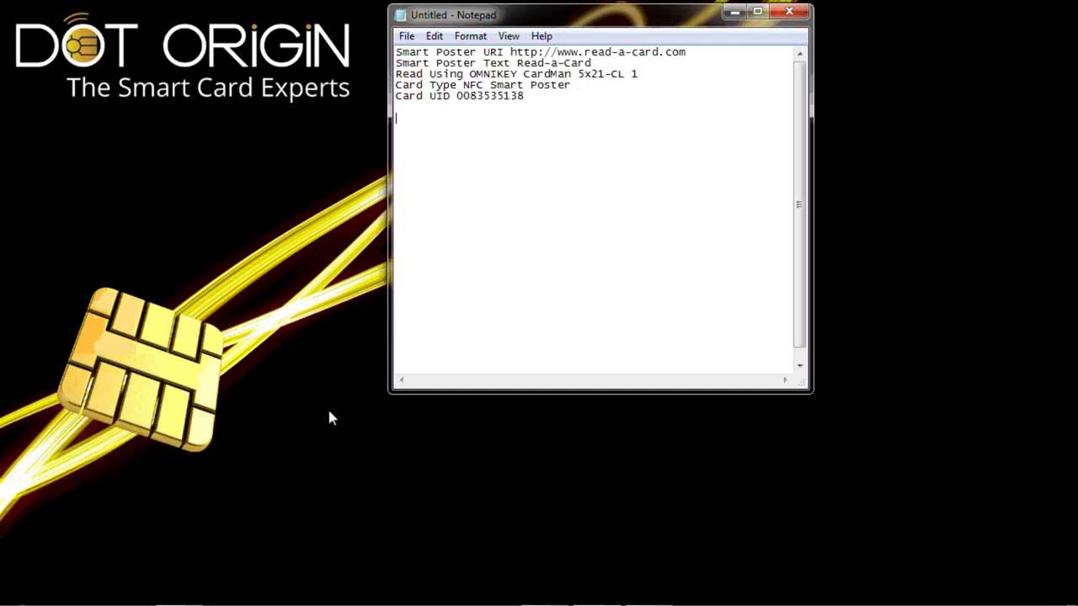
mouse_move(539, 47)
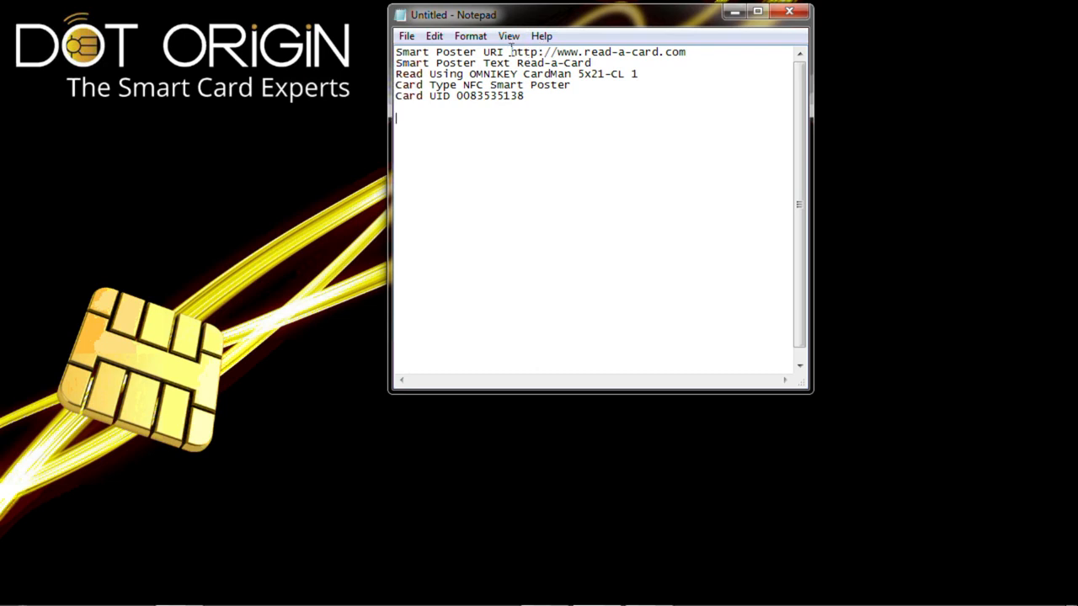
Record two more NFC smart poster card reads into Notepad beneath the first block.
left_click_drag(508, 51, 585, 51)
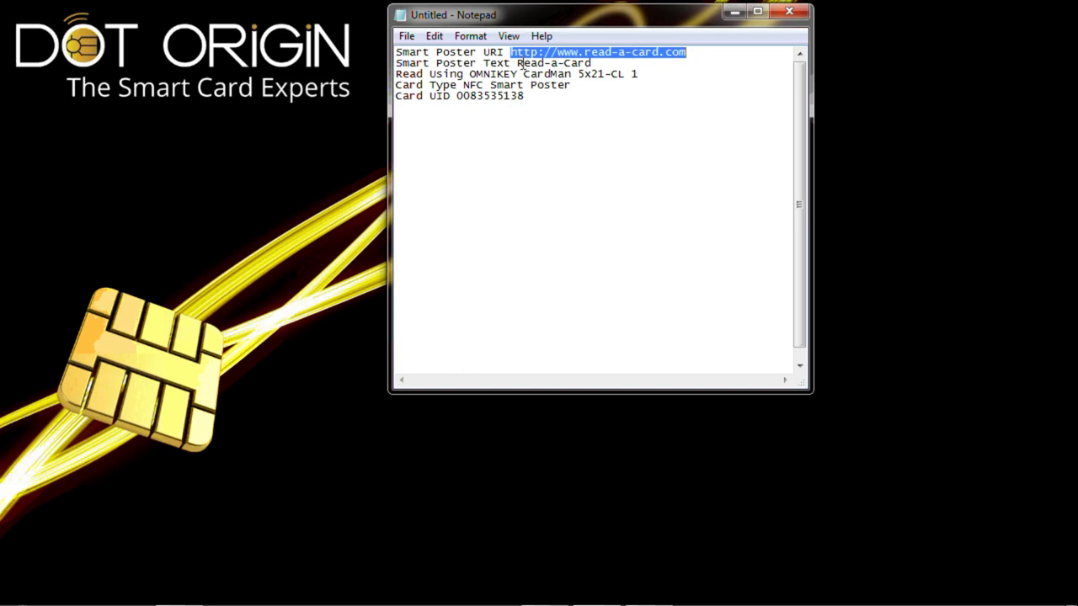
double_click(552, 62)
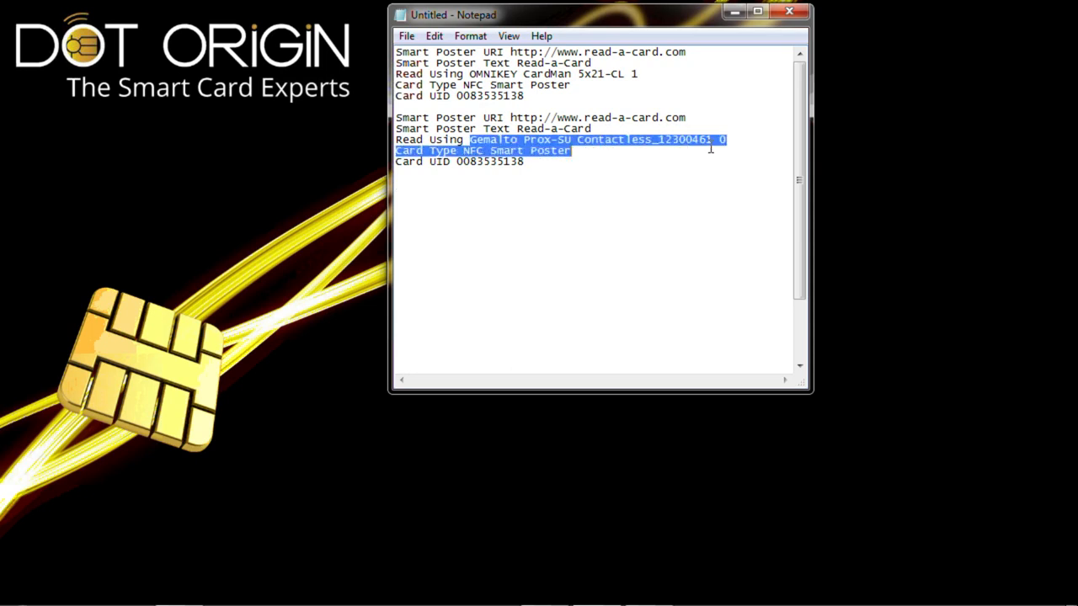
left_click(397, 195)
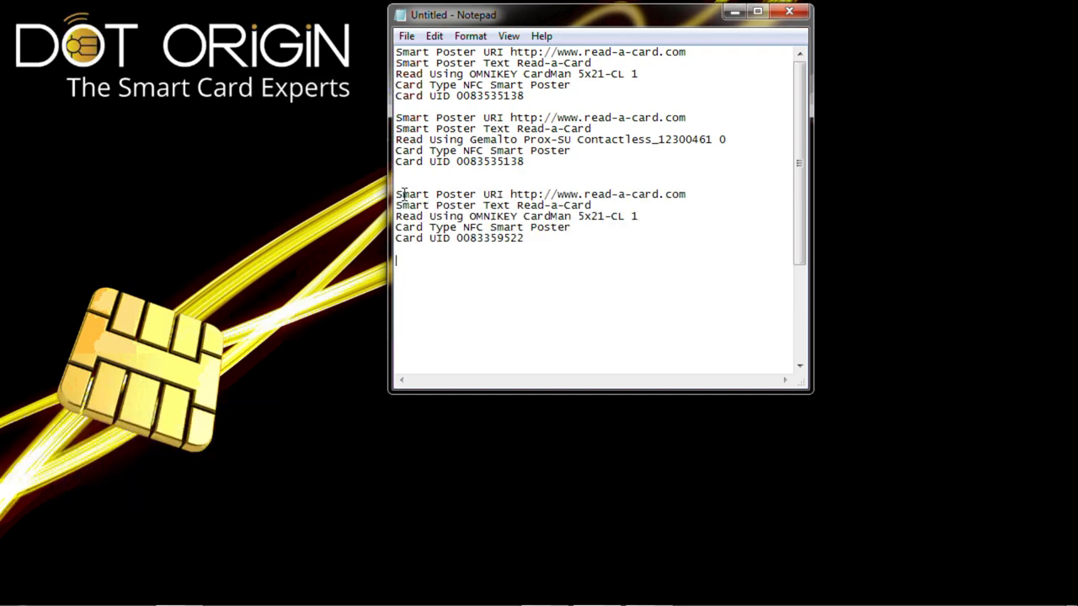
double_click(468, 237)
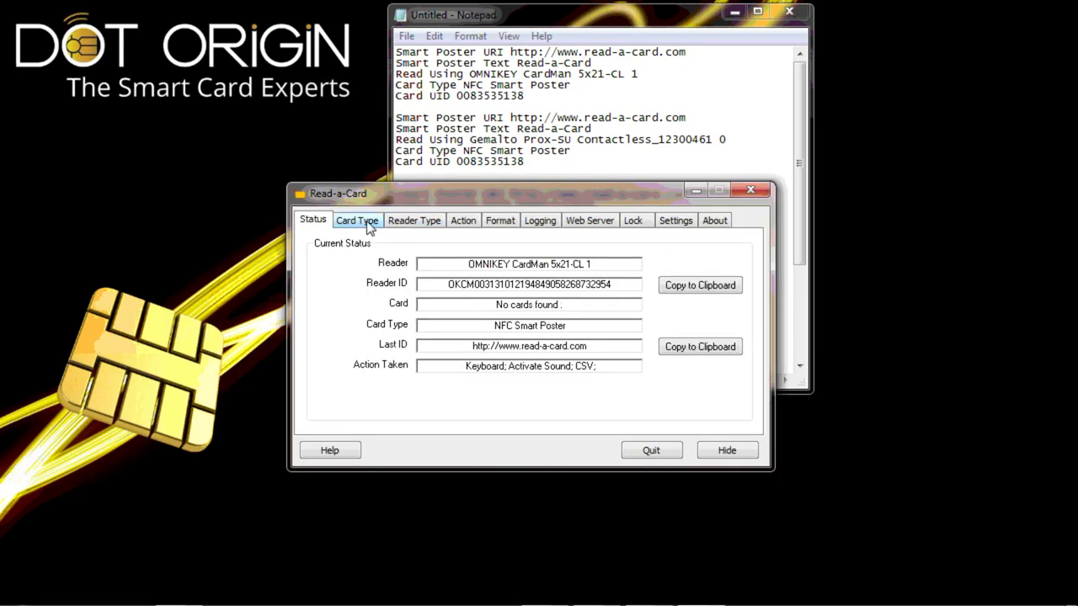
Show the Card Type settings, with all card types triggering an action.
left_click(357, 219)
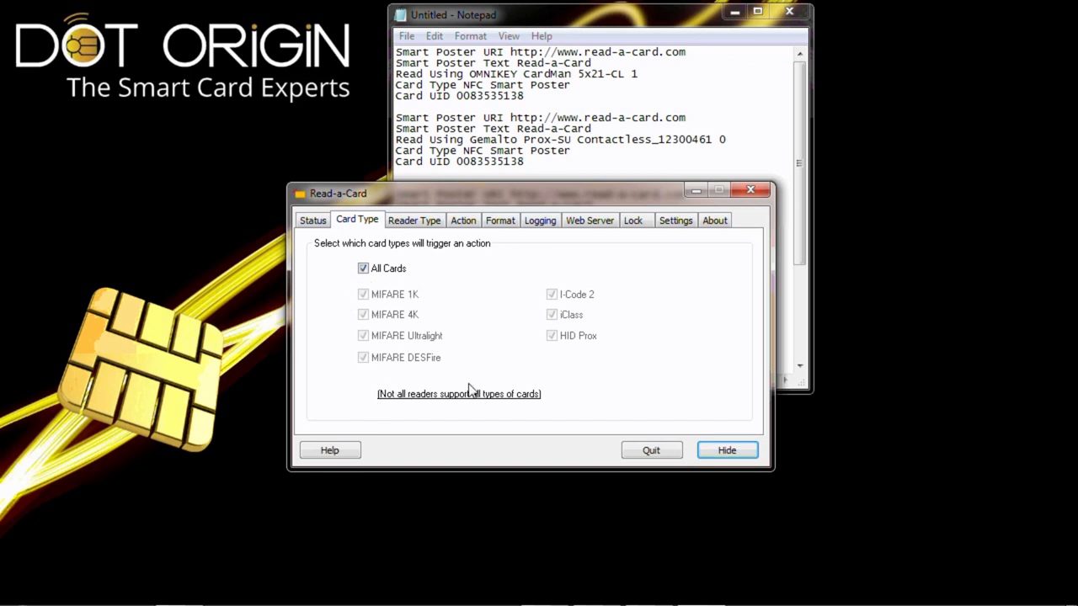
mouse_move(627, 346)
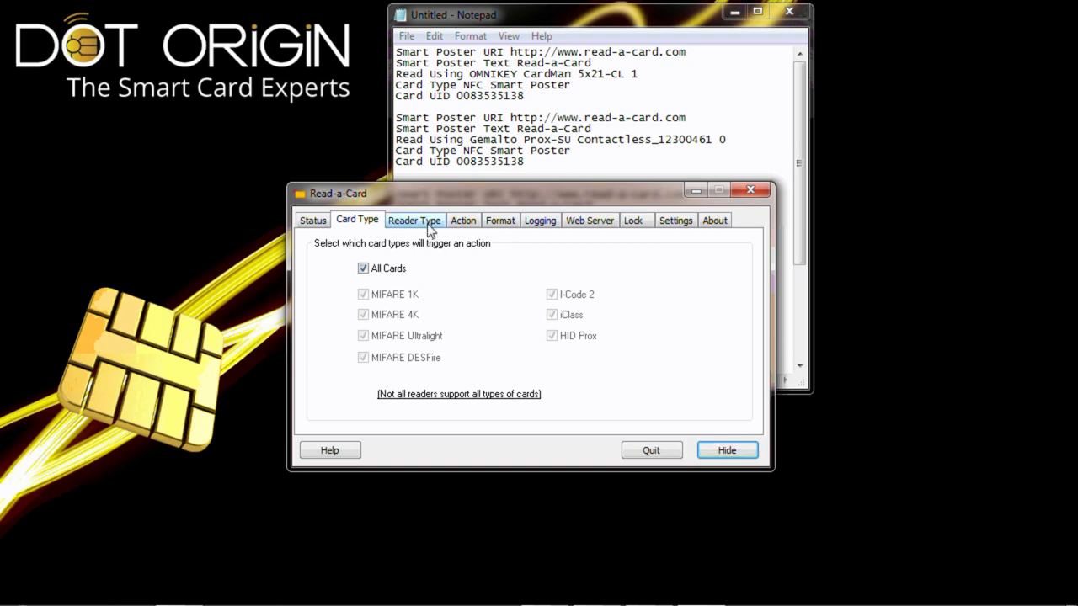
Review the Selected PC/SC readers list, then keep All supported PC/SC Contactless Card Readers chosen.
left_click(414, 219)
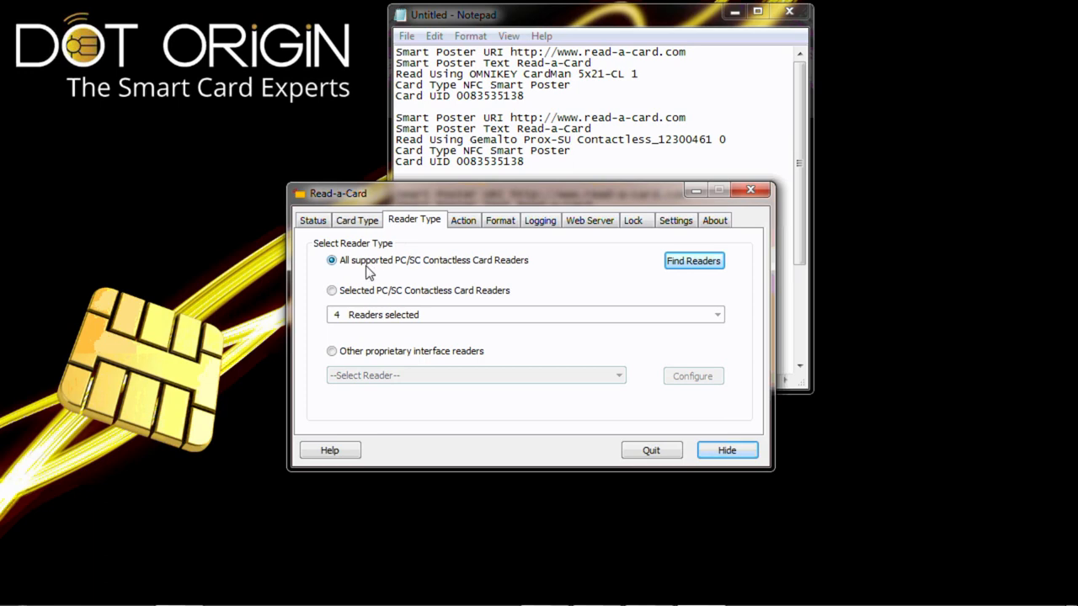
mouse_move(465, 277)
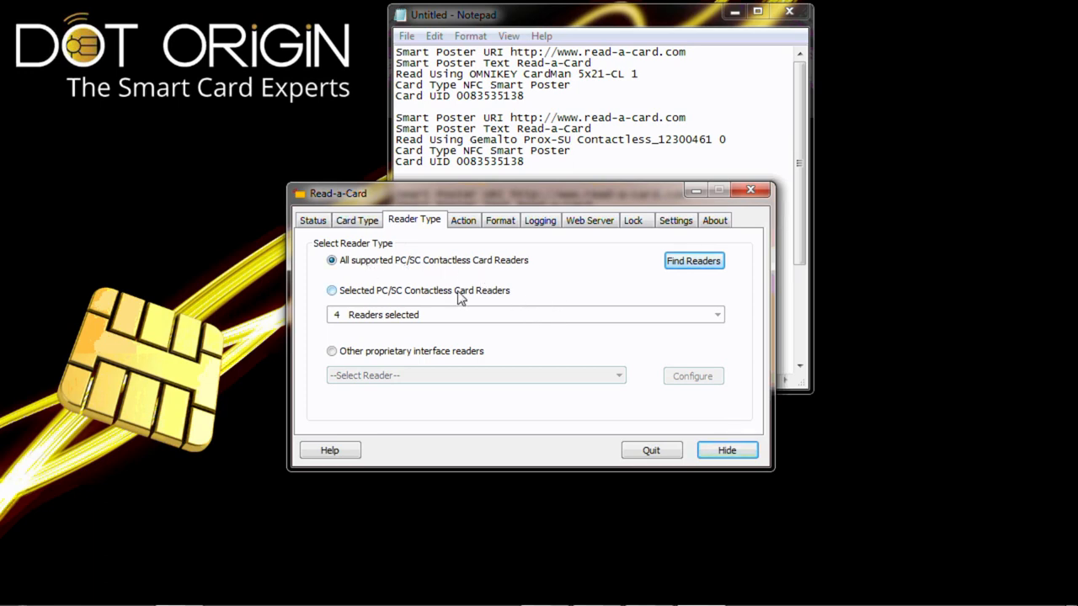
left_click(332, 290)
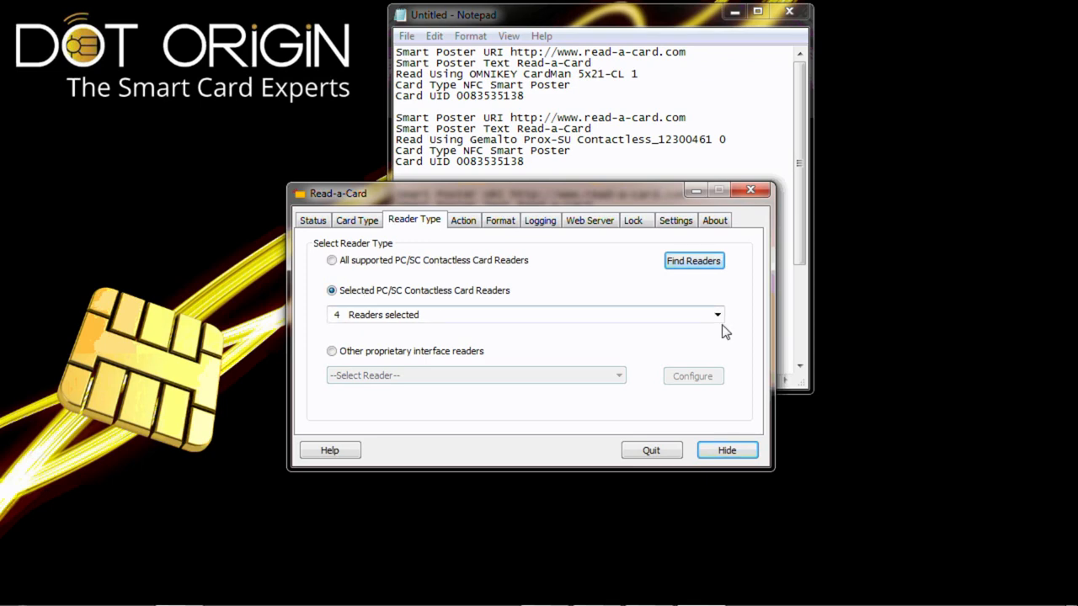
left_click(717, 315)
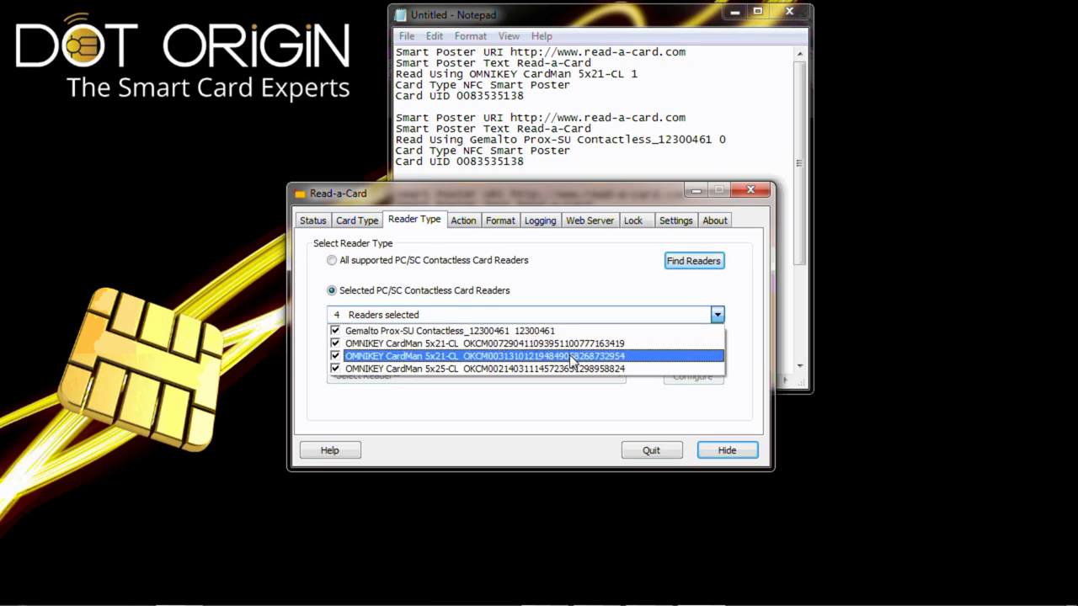
left_click(485, 369)
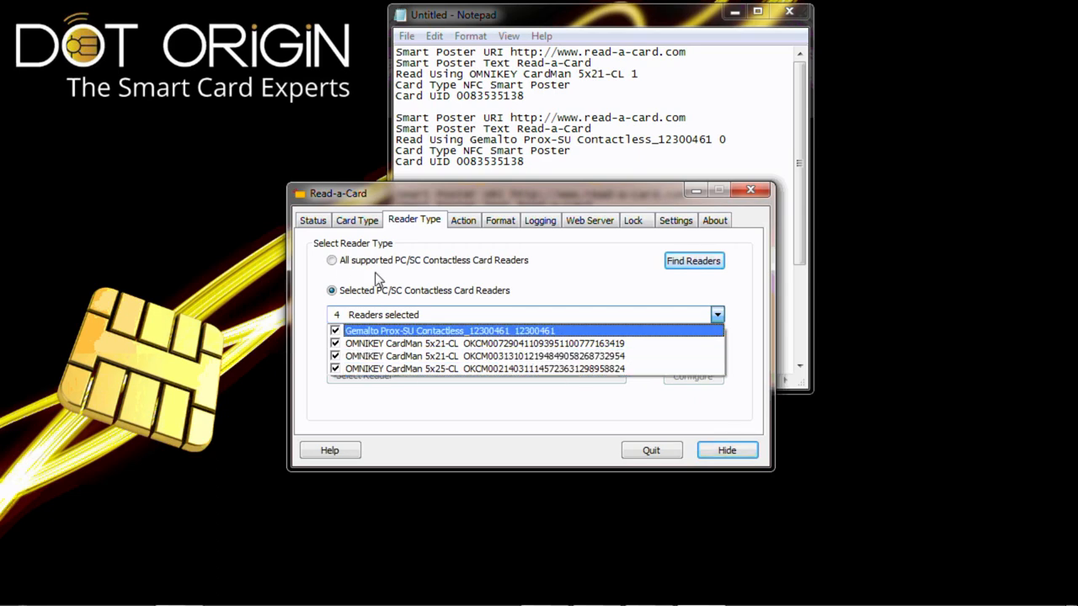
left_click(332, 260)
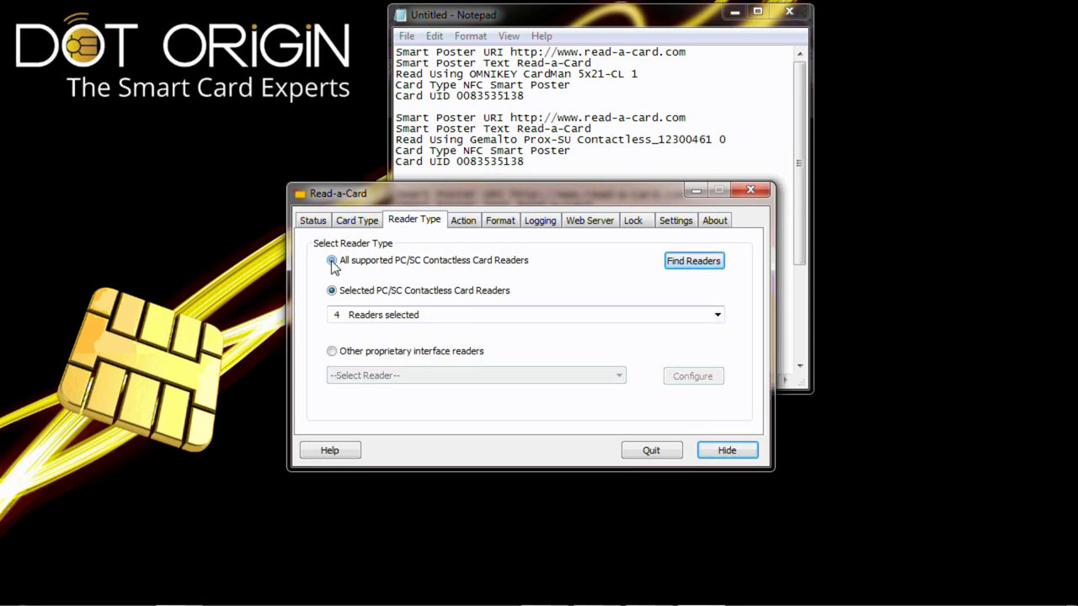
left_click(331, 259)
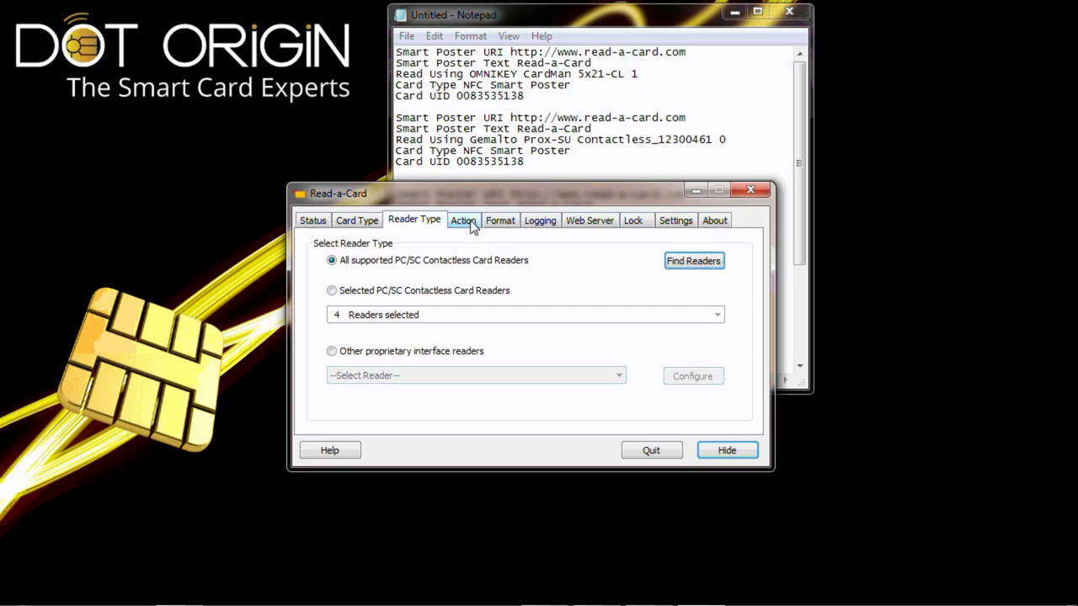
Show the card ID format settings using the NFC Decoder plug-in and keyboard buffer format.
left_click(462, 219)
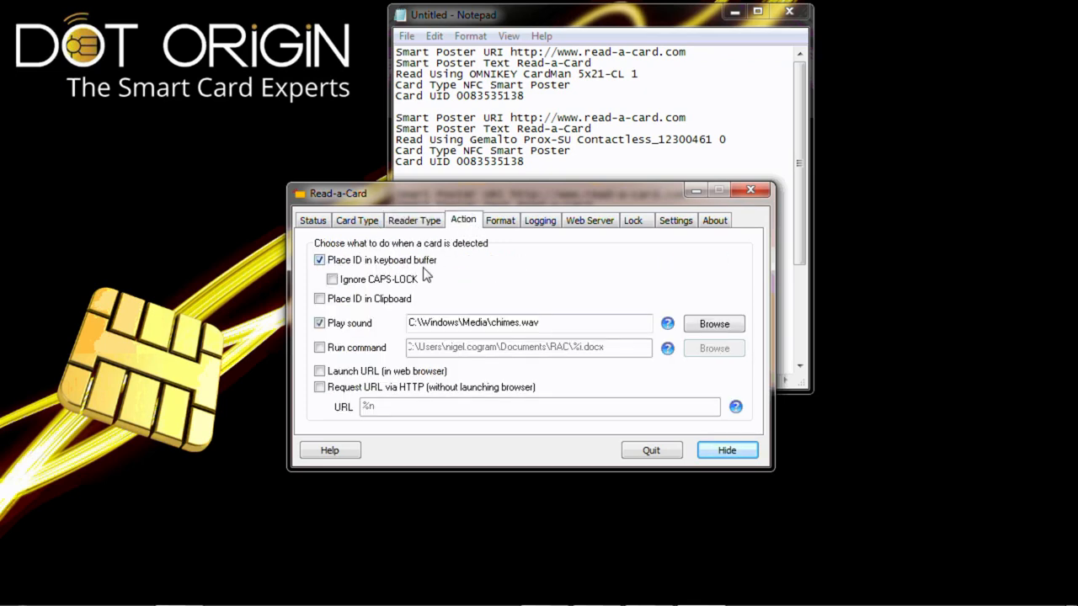
mouse_move(372, 326)
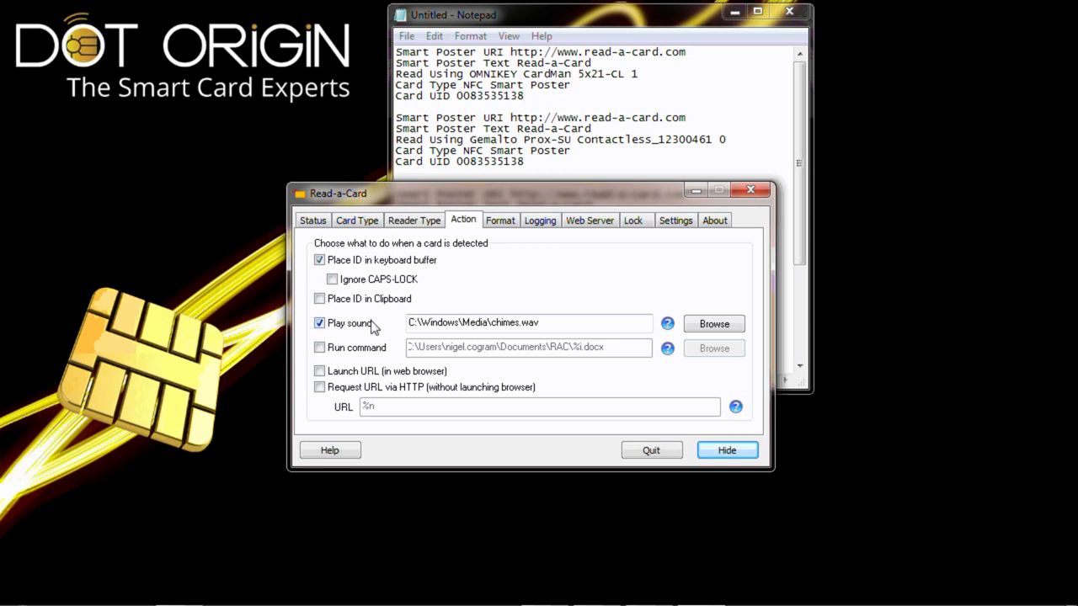
mouse_move(396, 327)
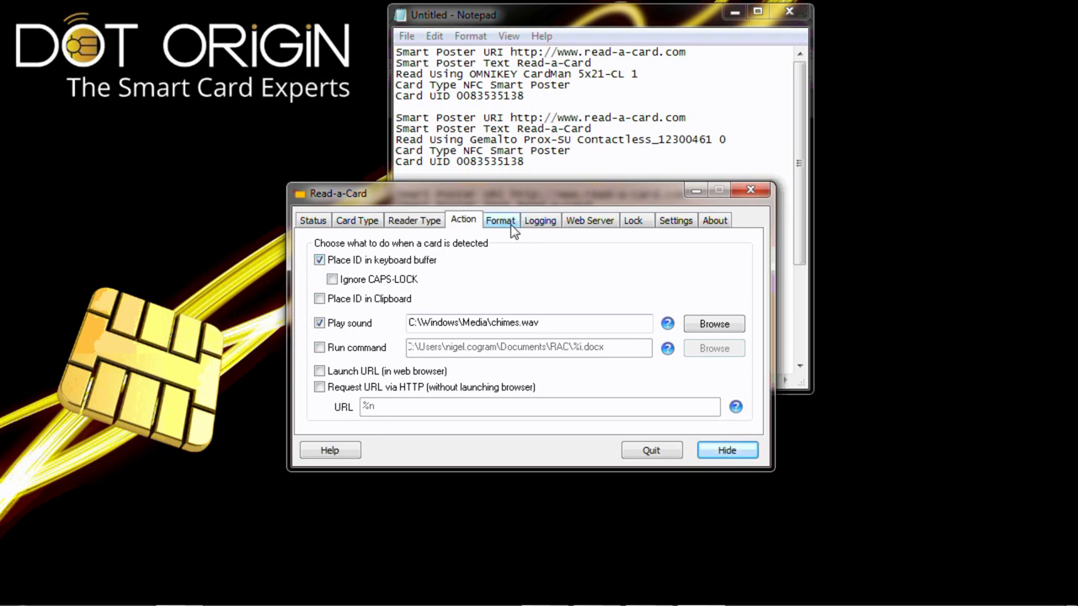
left_click(500, 219)
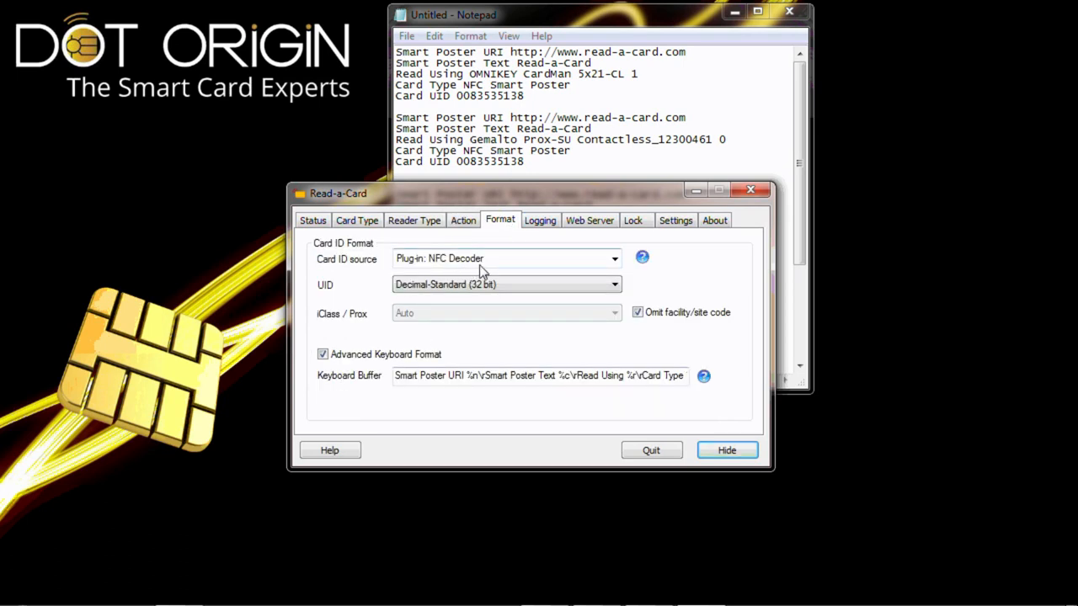
Set the UID format to Decimal-Reversed (32 bit) and inspect the Keyboard Buffer codes.
left_click(506, 283)
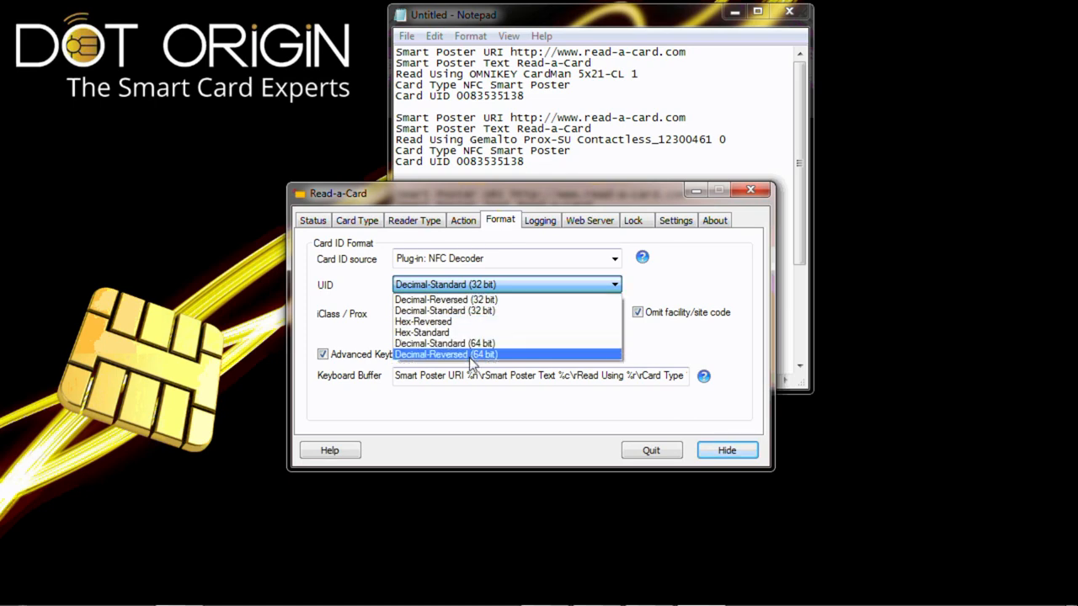
mouse_move(471, 299)
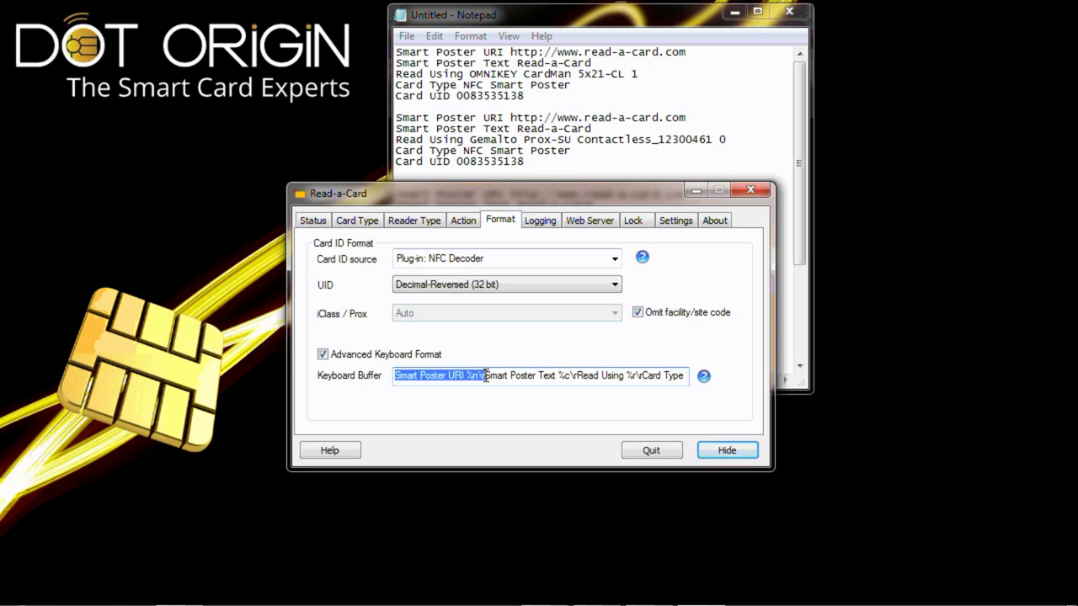
double_click(492, 376)
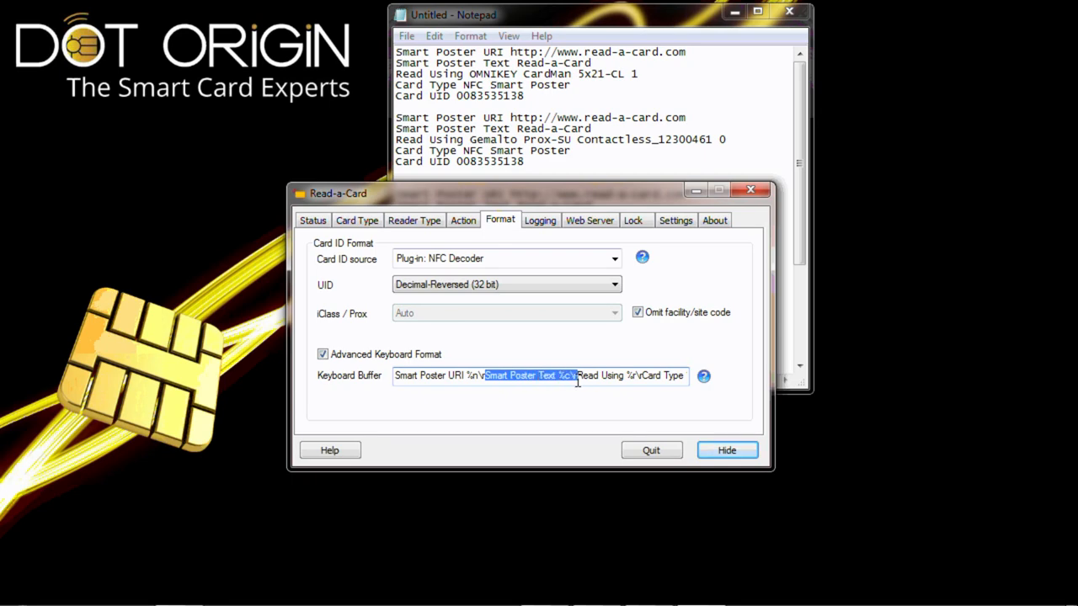
mouse_move(559, 327)
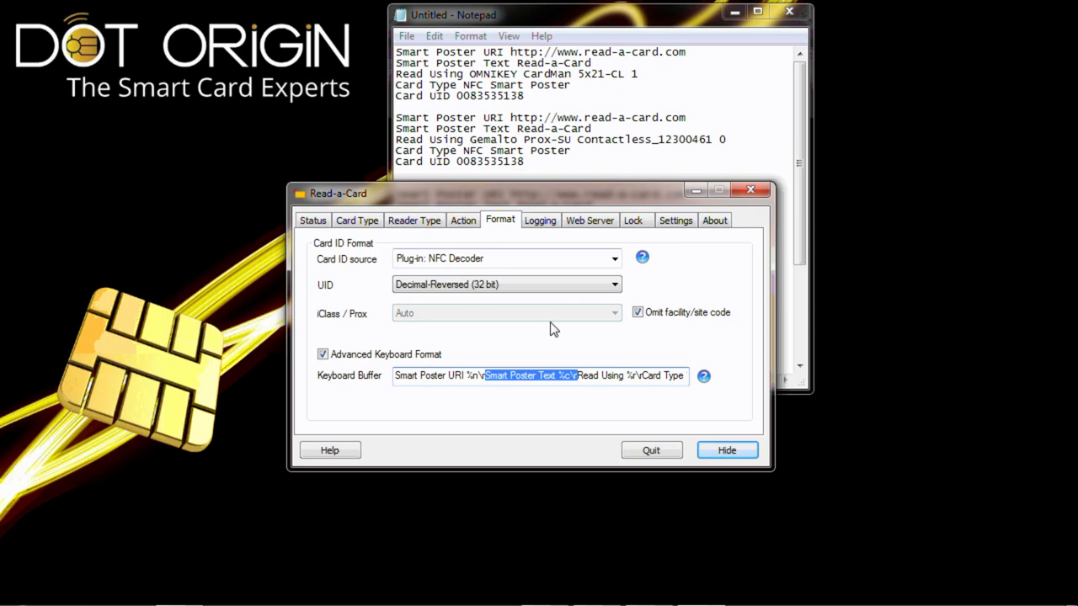
mouse_move(613, 373)
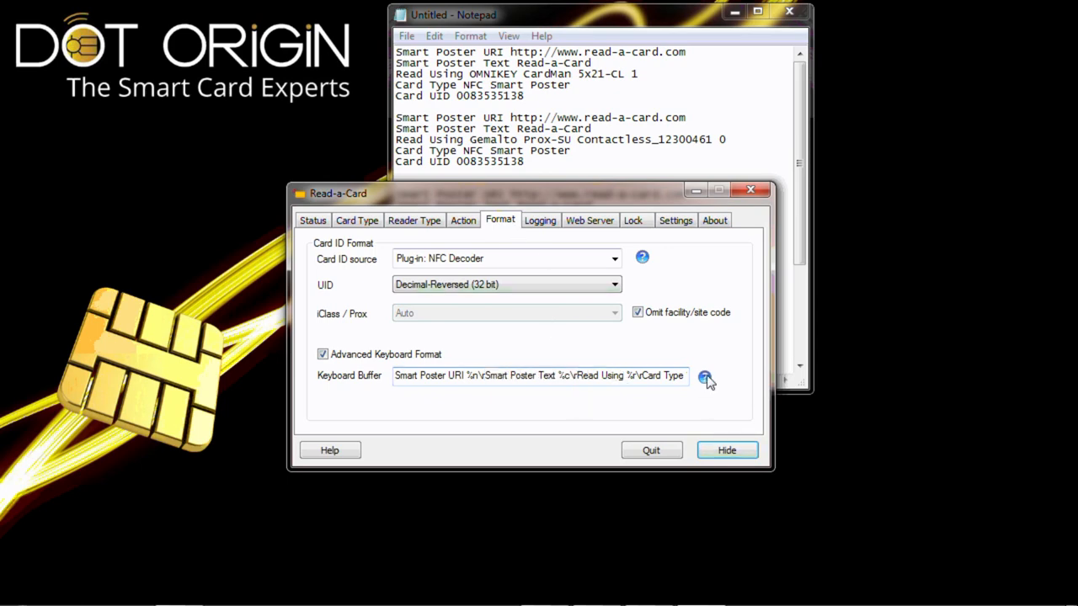
left_click(704, 376)
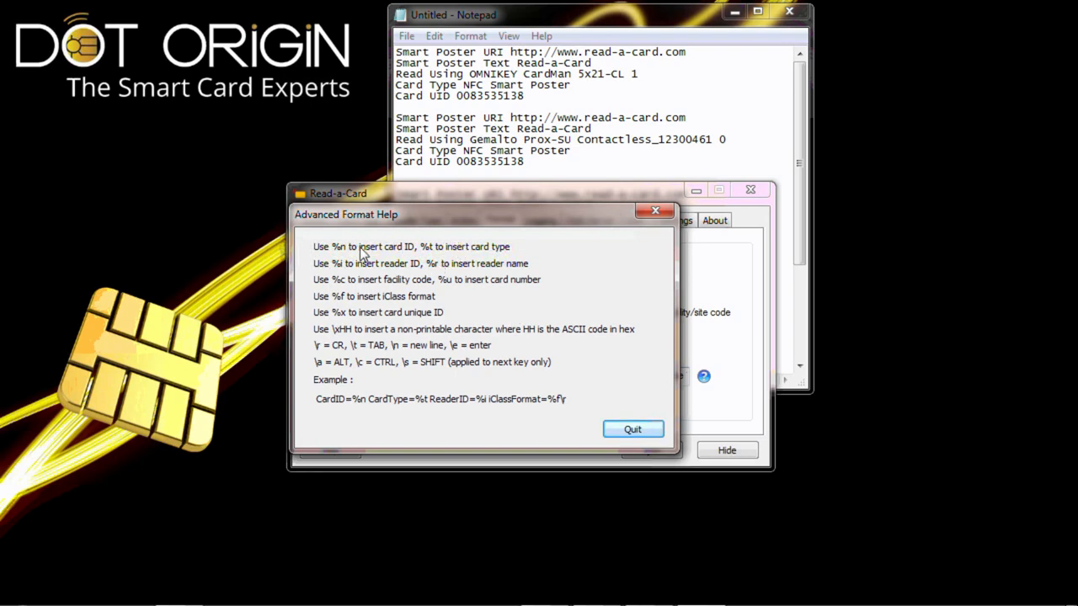
mouse_move(487, 311)
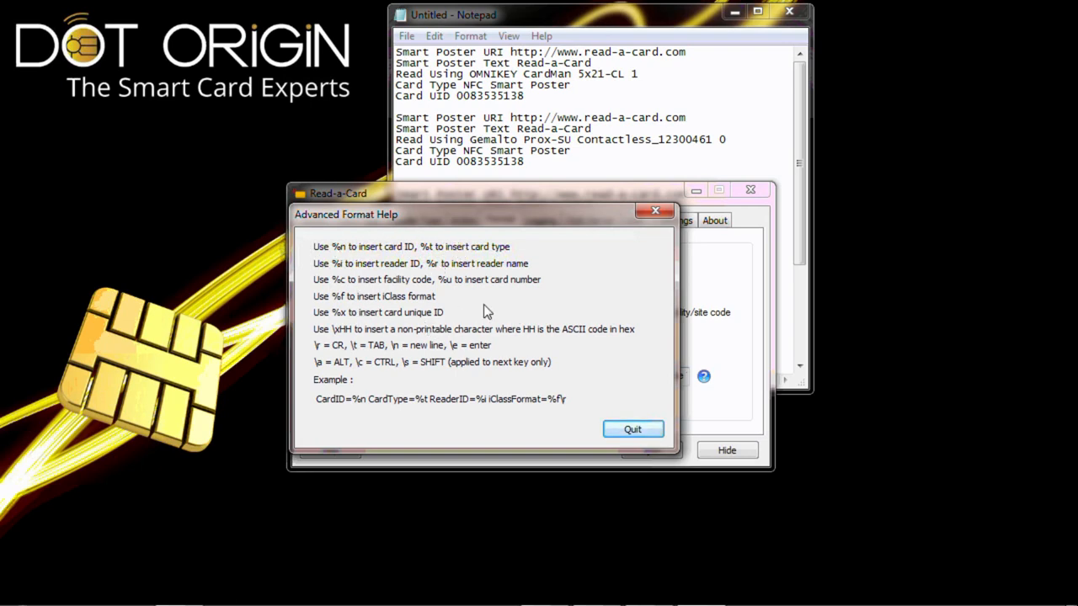
mouse_move(589, 345)
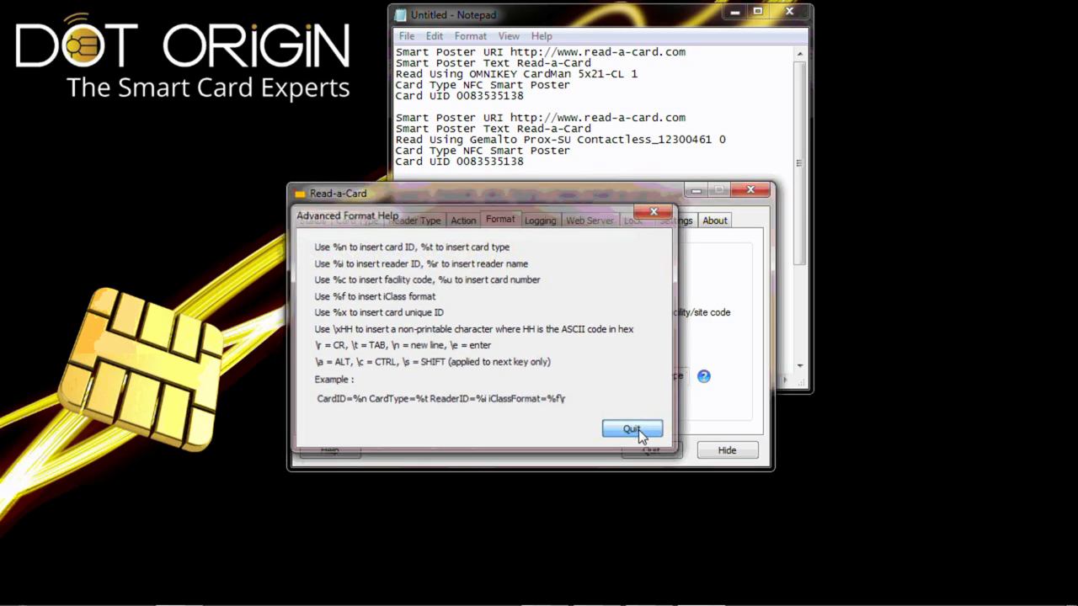
left_click(631, 429)
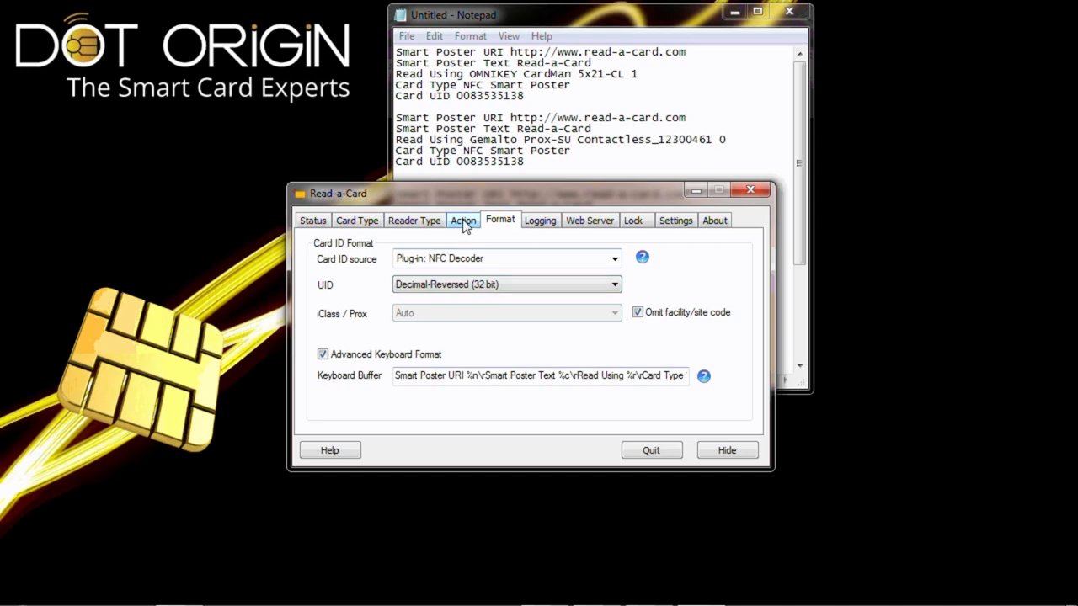
Enable Launch URL (in web browser) on card read with URL %n.
left_click(461, 219)
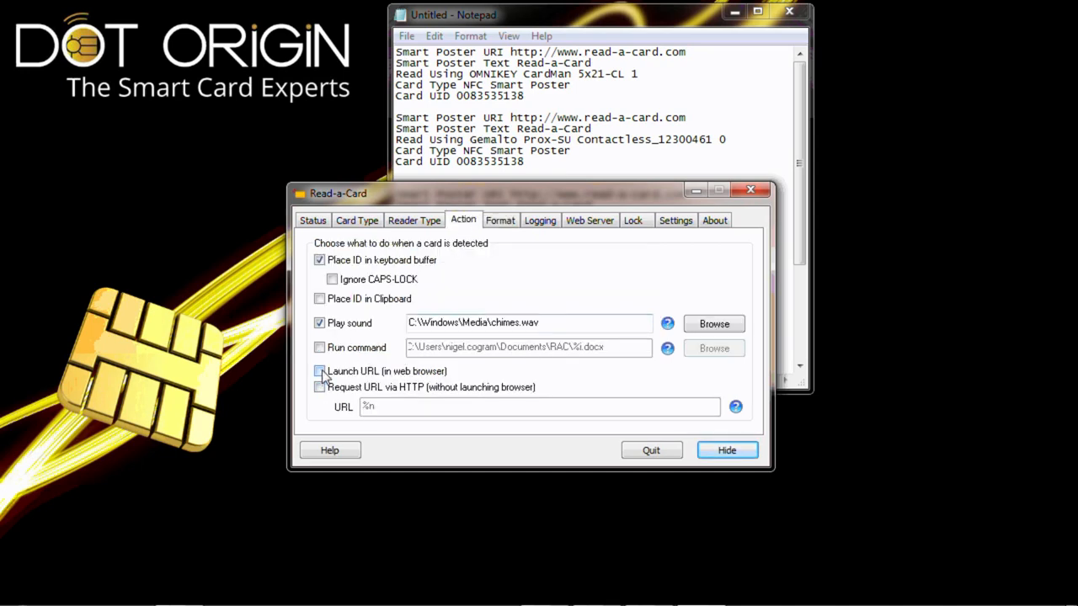
left_click(320, 372)
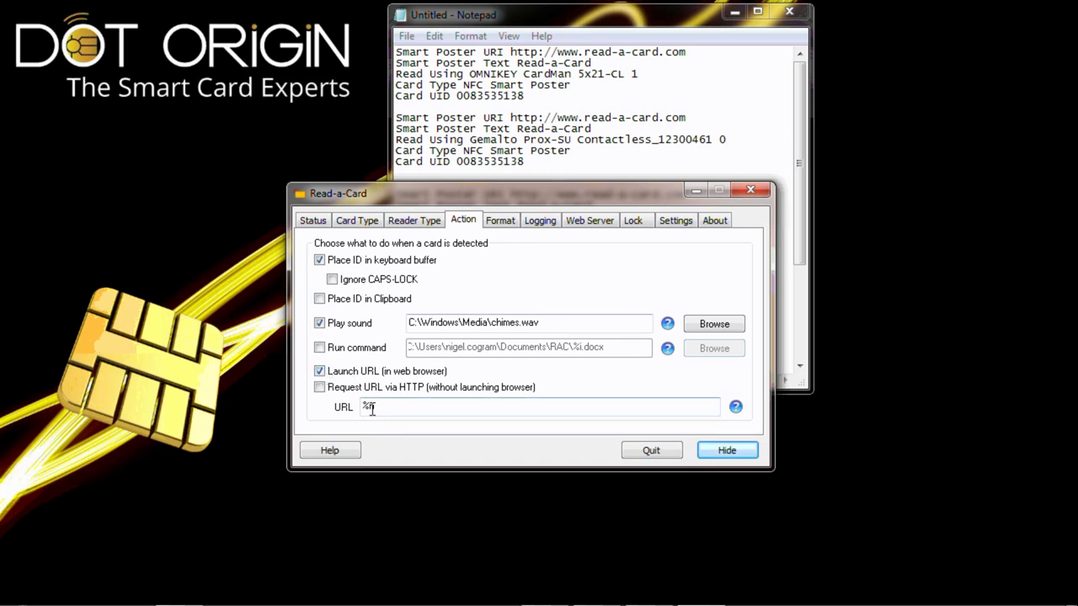
type("n")
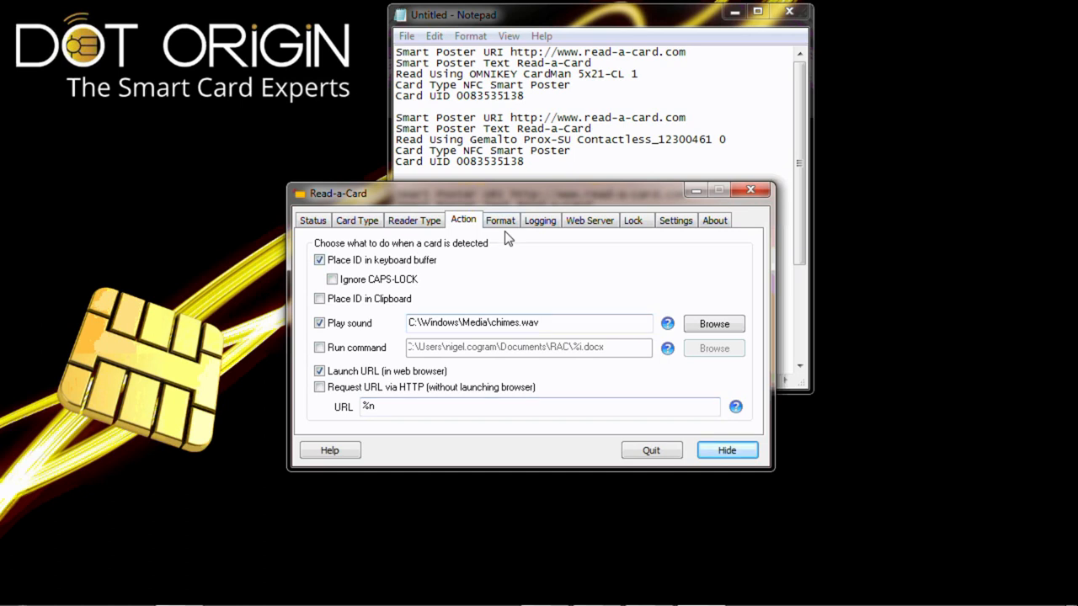
Switch off Advanced Keyboard Format, leaving prefix and suffix NONE.
left_click(500, 219)
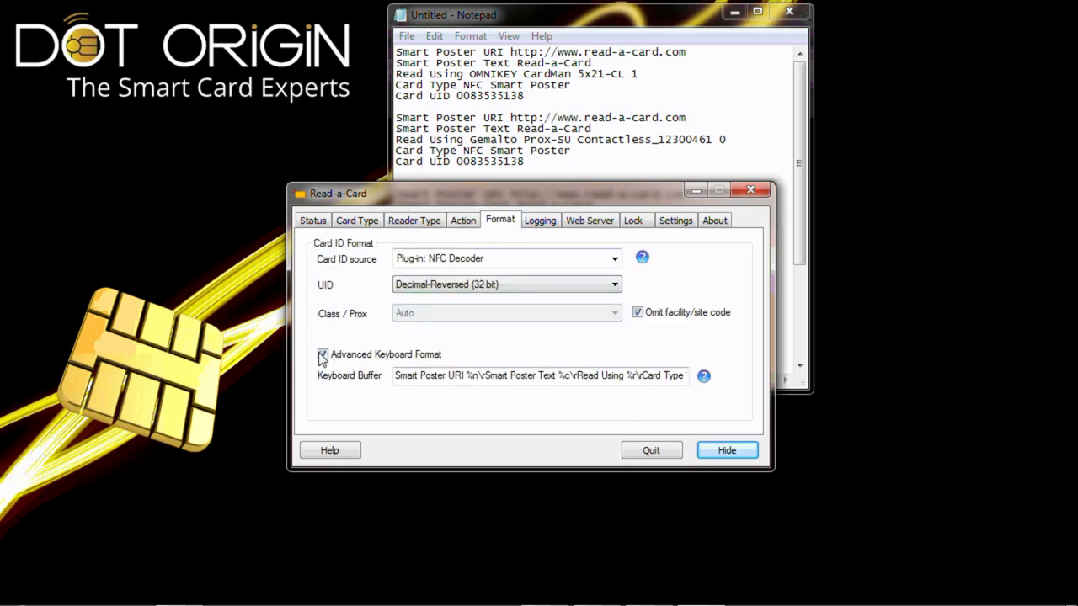
left_click(323, 354)
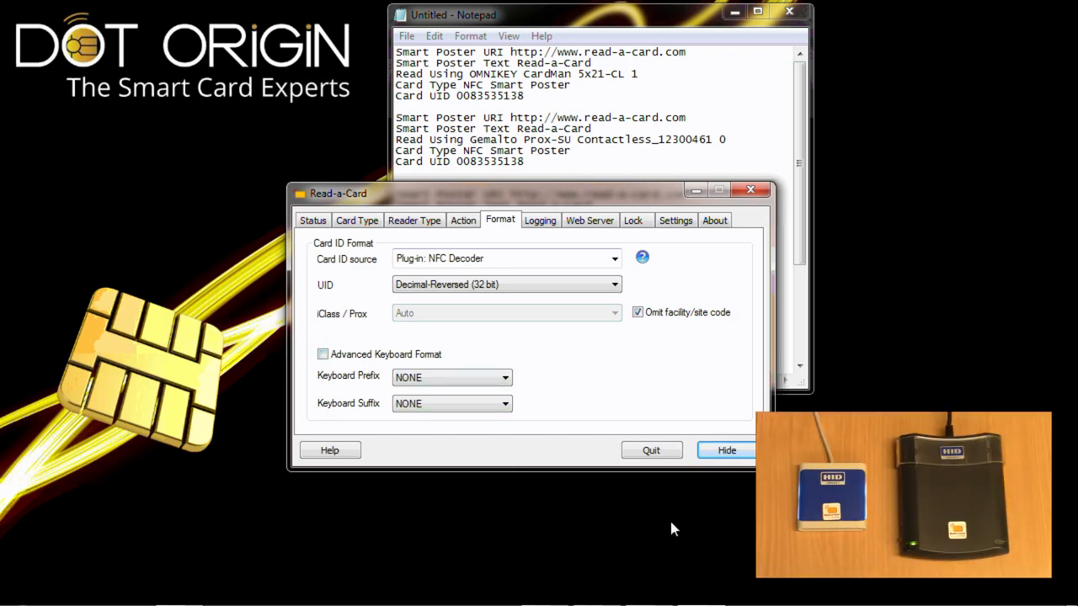
left_click(725, 450)
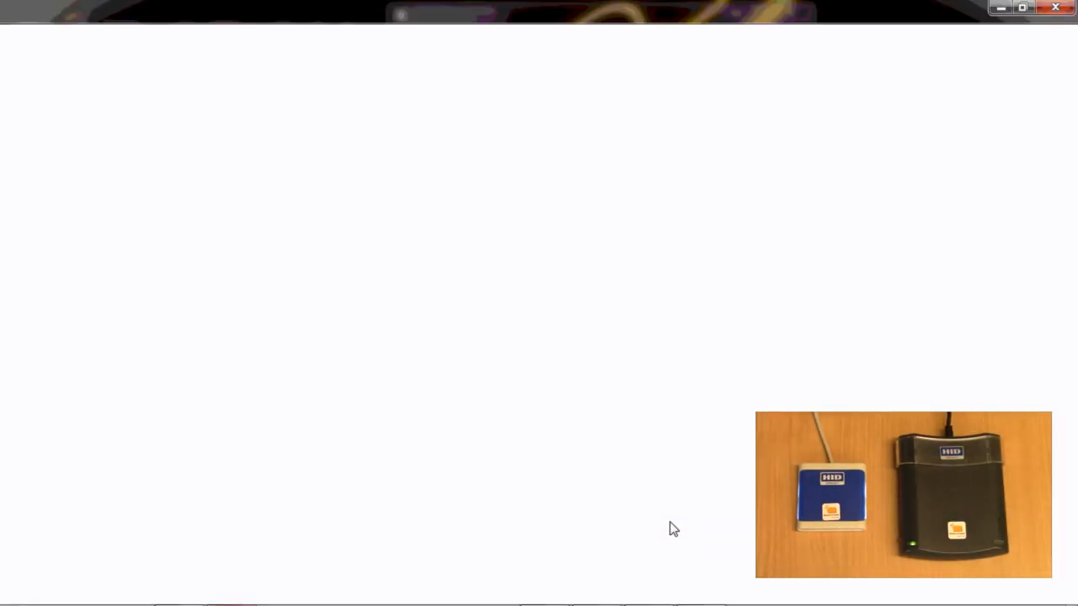